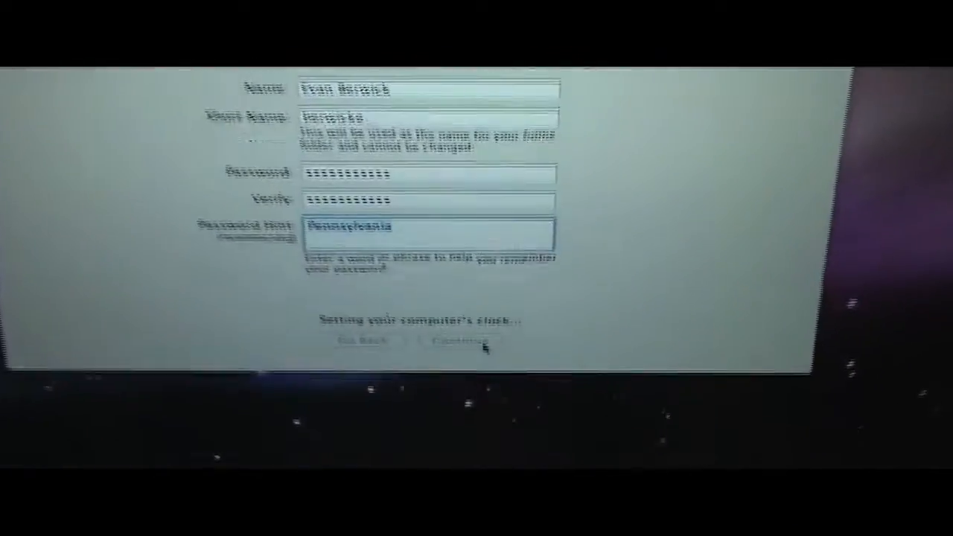
- Submit the new user account with its password and the hint Pennsylvania
left_click(459, 341)
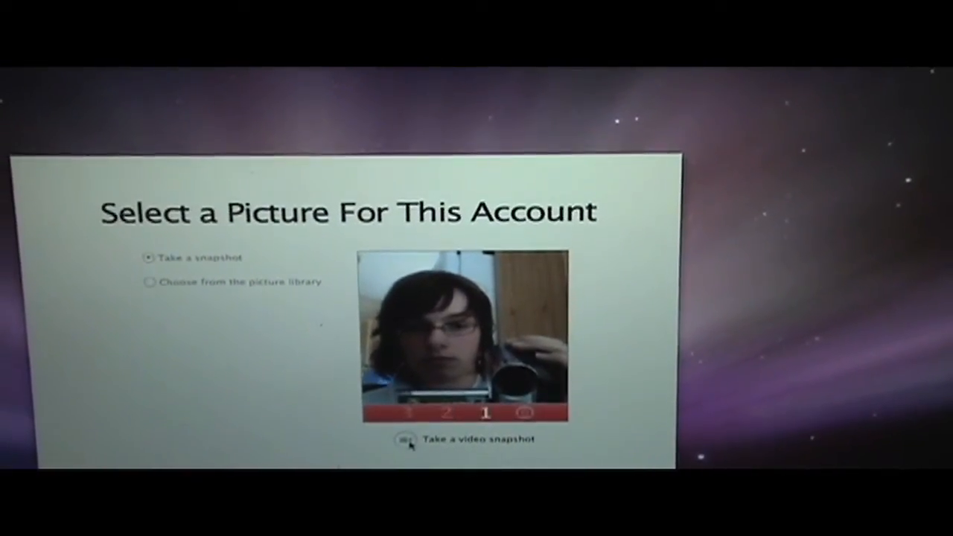
- Capture a webcam snapshot as the account picture
left_click(405, 438)
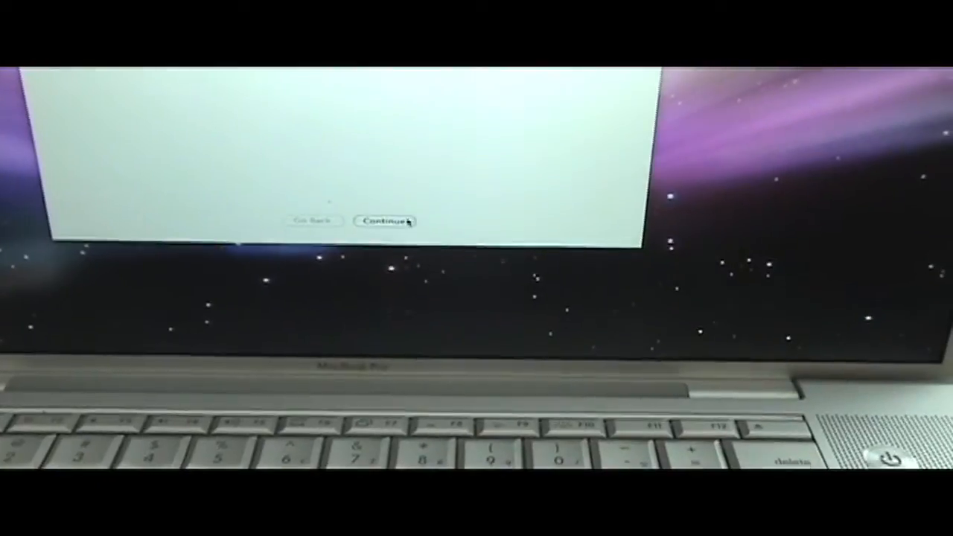
- Continue from the account picture to the MobileMe member confirmation
left_click(385, 220)
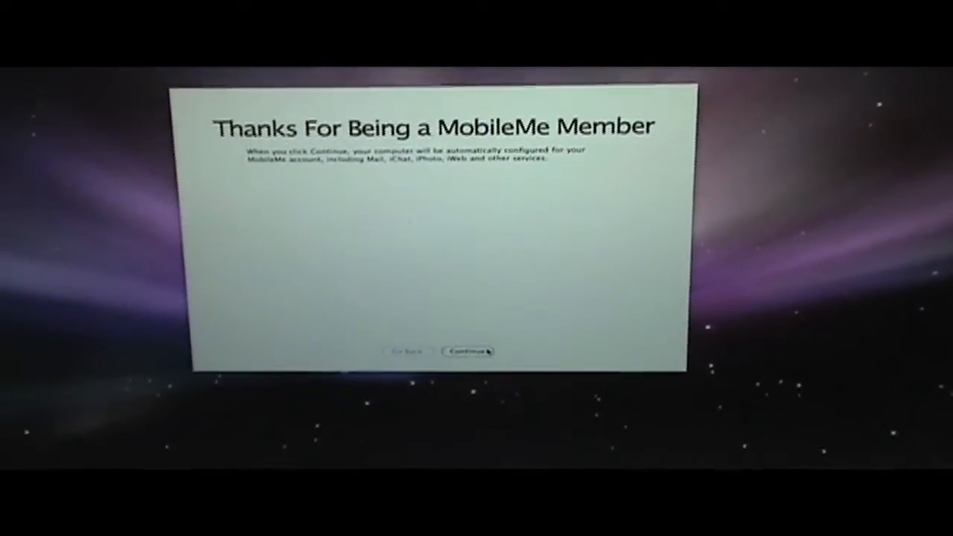
- Accept automatic MobileMe configuration and reach the final Thank You screen
left_click(468, 351)
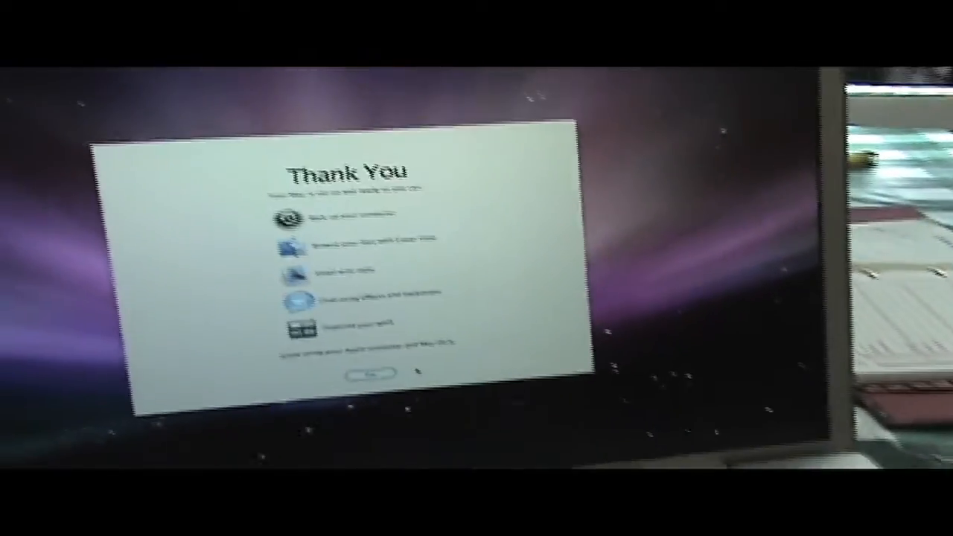